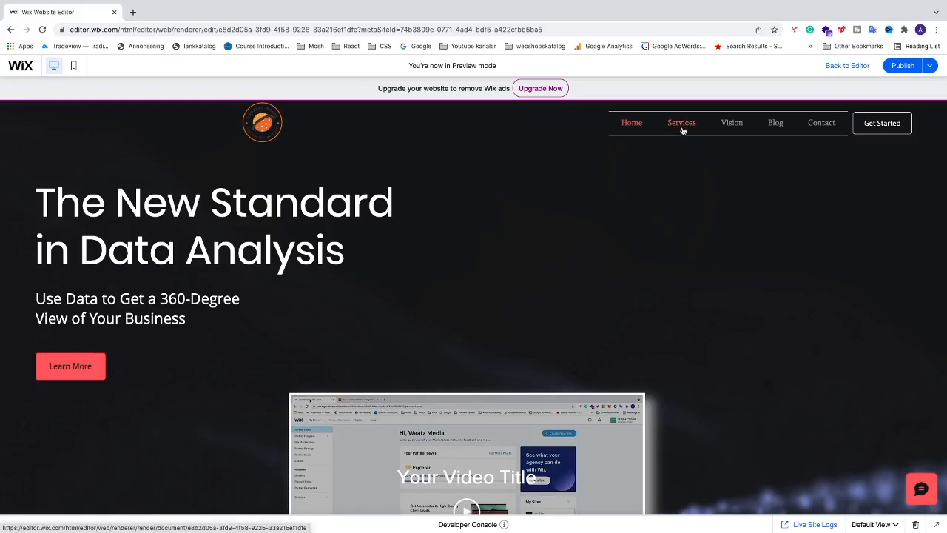
Scroll down the preview to the service blocks, then return to the editor
{"action": "scroll", "scroll_direction": "down", "scroll_amount": 3}
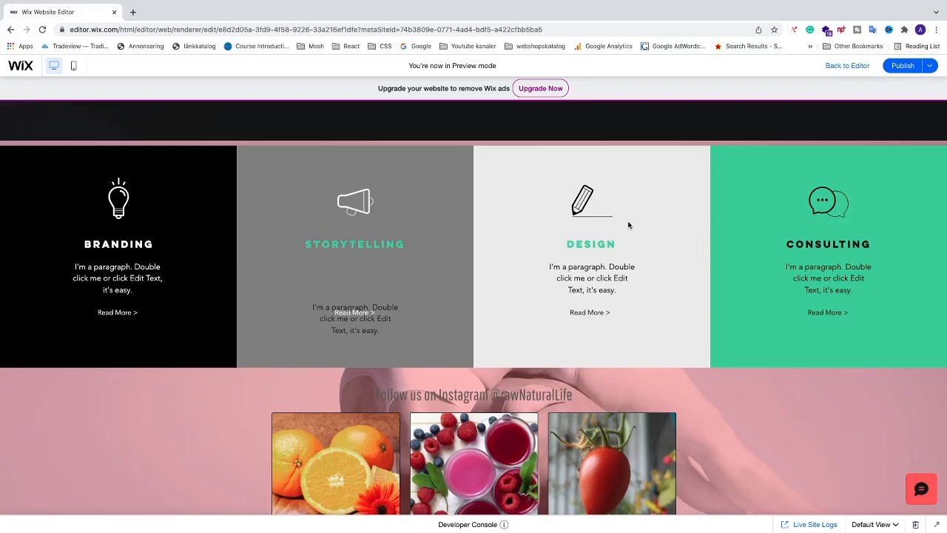
{"action": "left_click", "coordinate": [847, 65]}
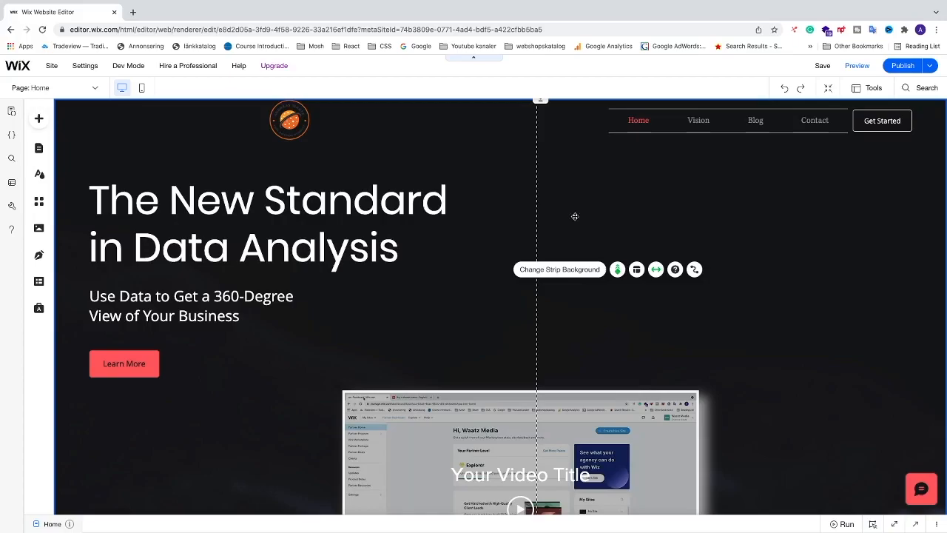
{"action": "mouse_move", "coordinate": [379, 332]}
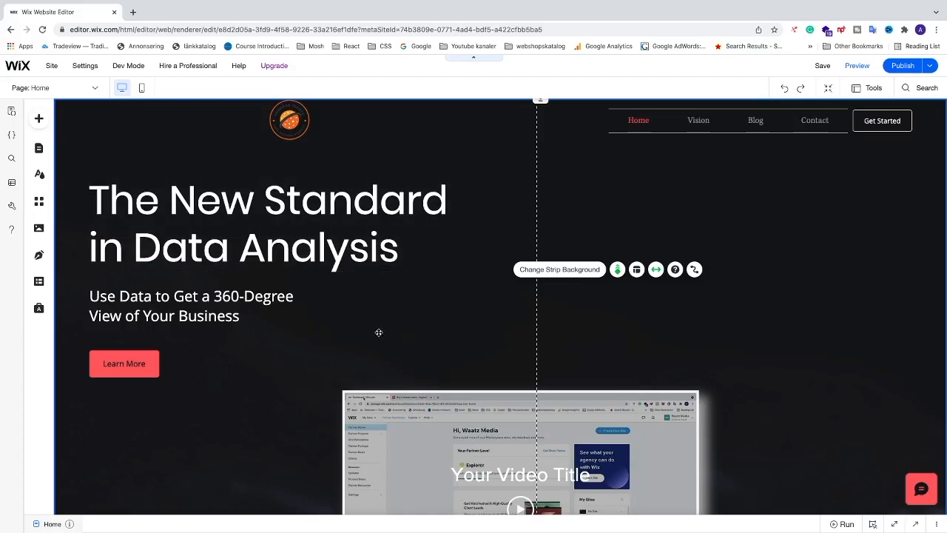
{"action": "left_click", "coordinate": [663, 125]}
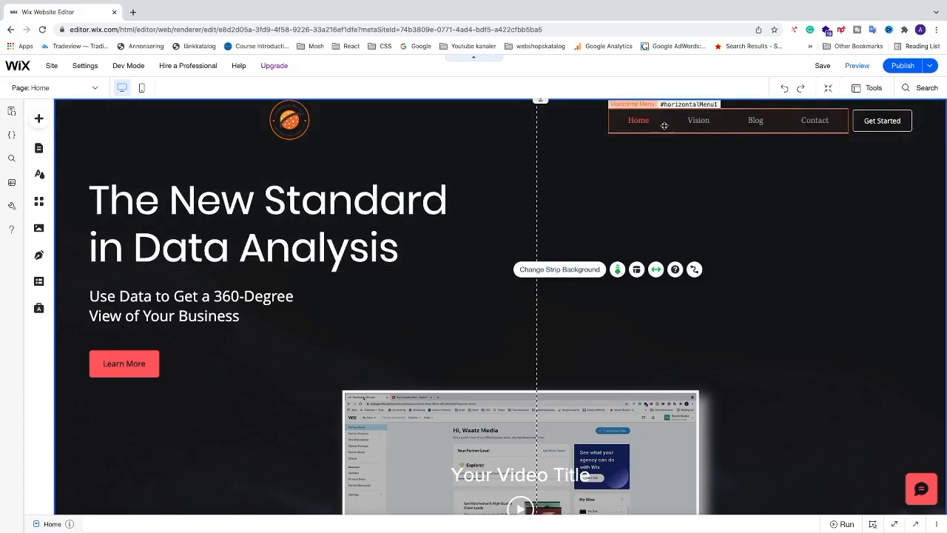
{"action": "mouse_move", "coordinate": [669, 124]}
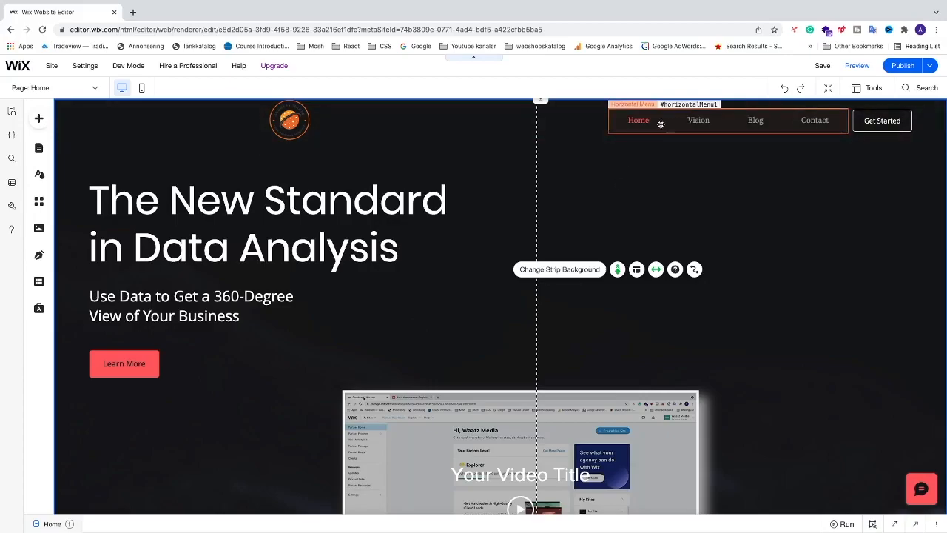
{"action": "mouse_move", "coordinate": [654, 168]}
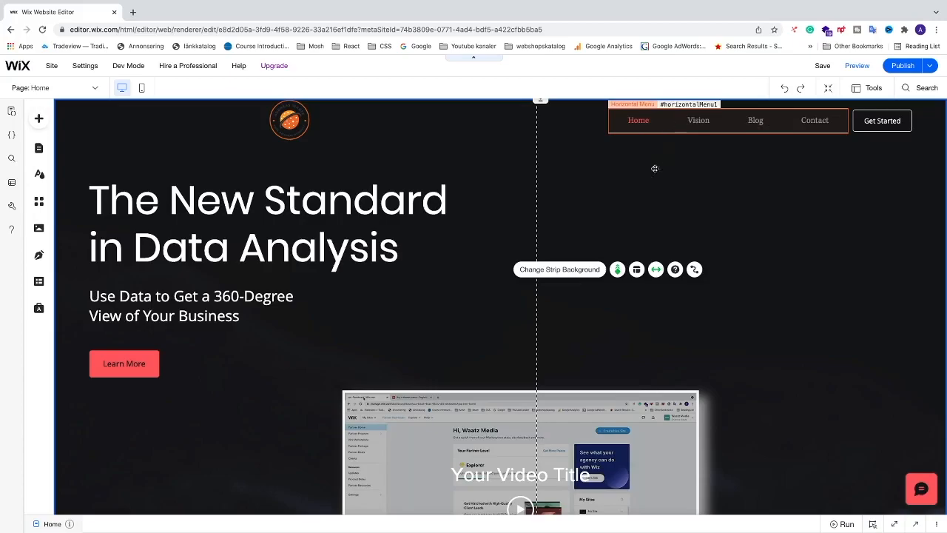
{"action": "scroll", "scroll_direction": "down", "scroll_amount": 3}
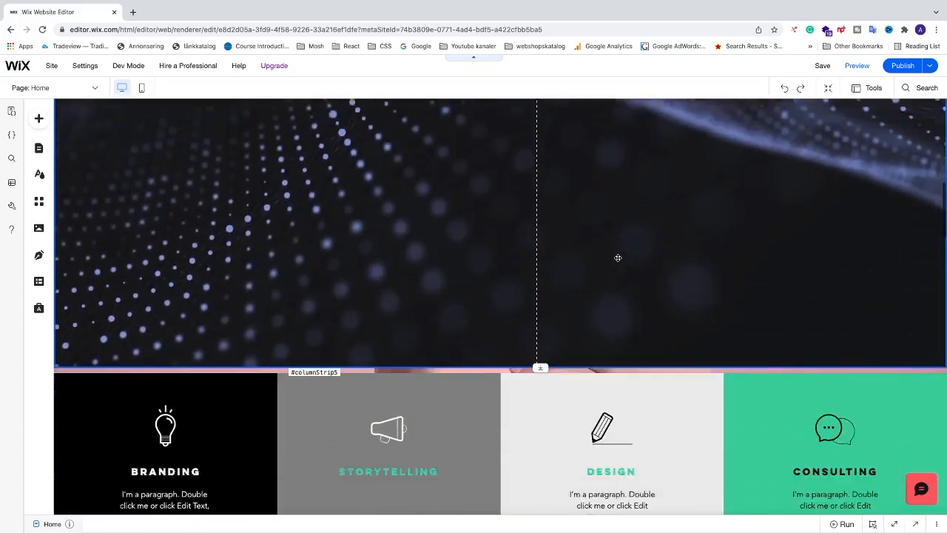
{"action": "scroll", "scroll_direction": "down", "scroll_amount": 3}
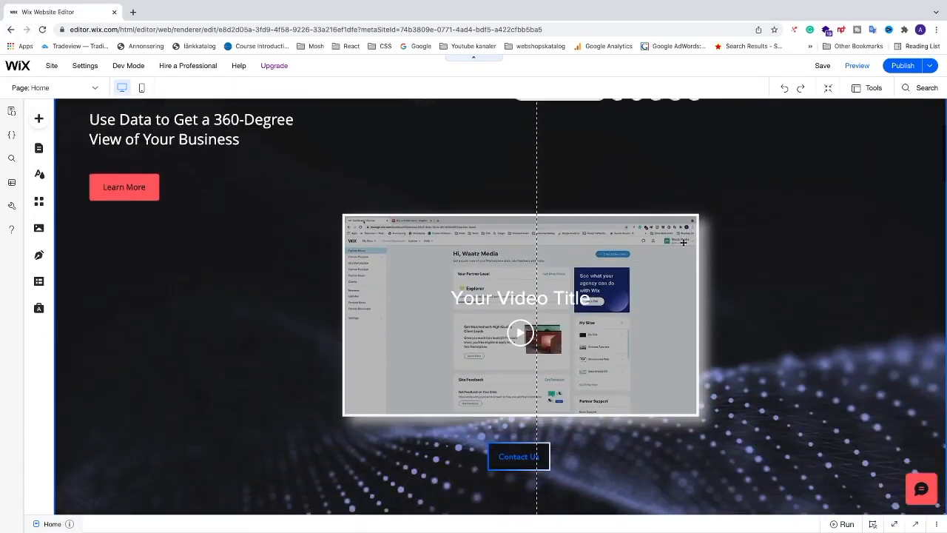
{"action": "scroll", "scroll_direction": "down", "scroll_amount": 3}
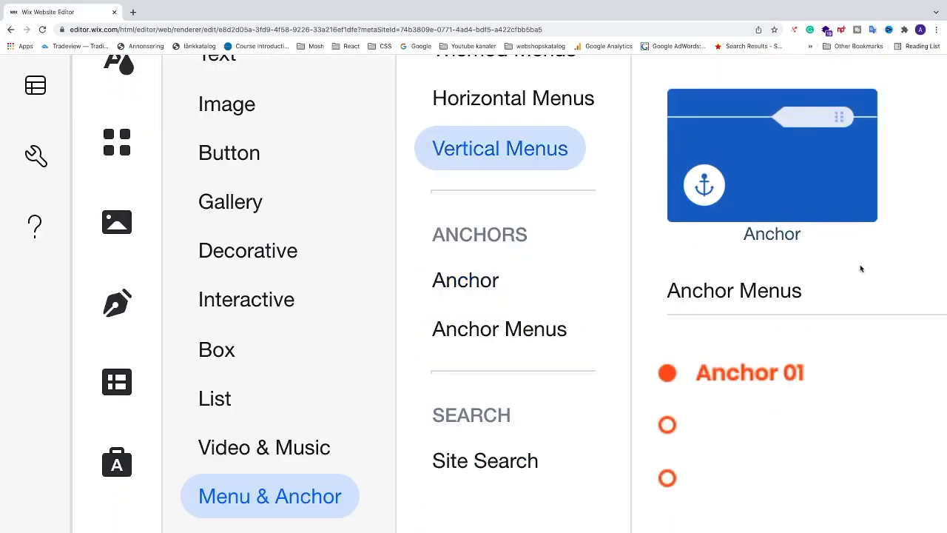
Scroll up while bringing up the Anchor element from Add Elements' Menu & Anchor section
{"action": "scroll", "scroll_direction": "up", "scroll_amount": 3}
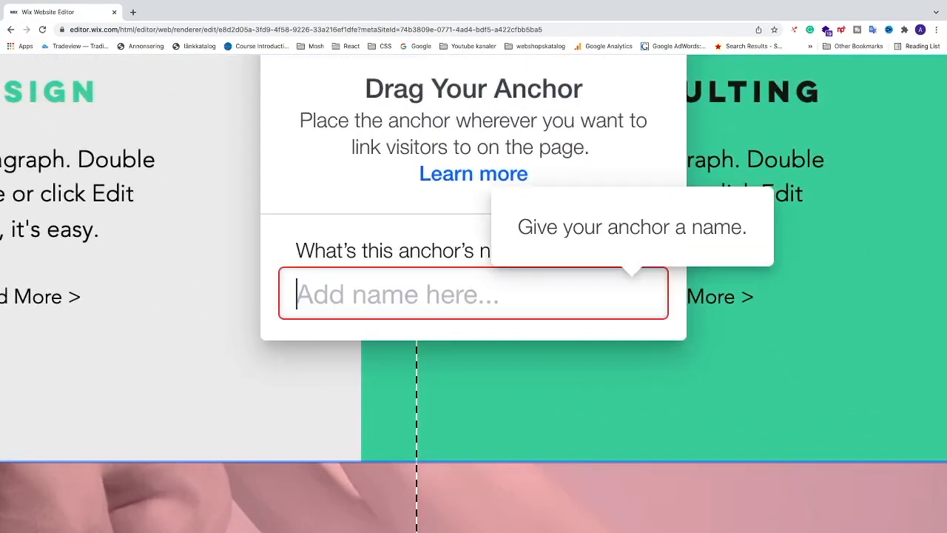
Name the new anchor 'service' over the consulting service block
{"action": "type", "text": "service"}
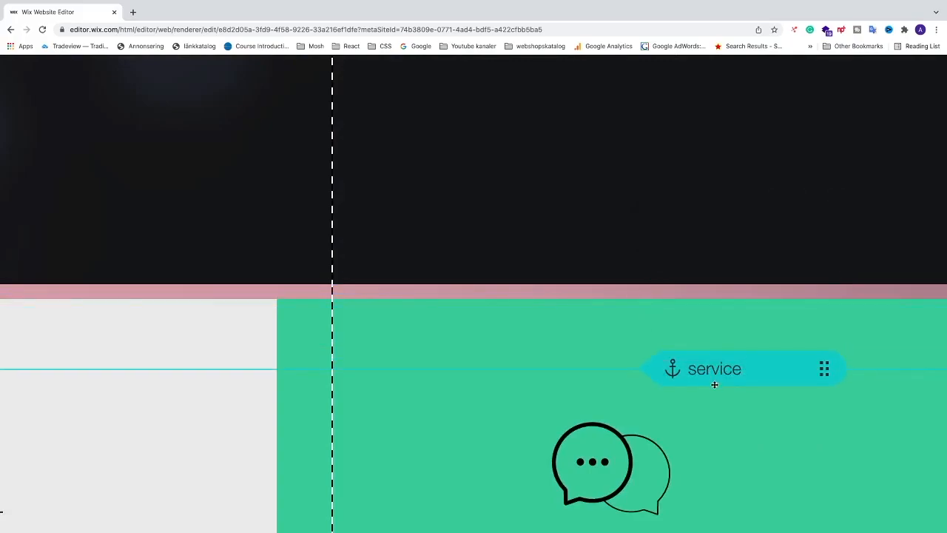
Move the 'service' anchor to the services strip's top edge, then scroll back to the hero
{"action": "left_click", "coordinate": [714, 369]}
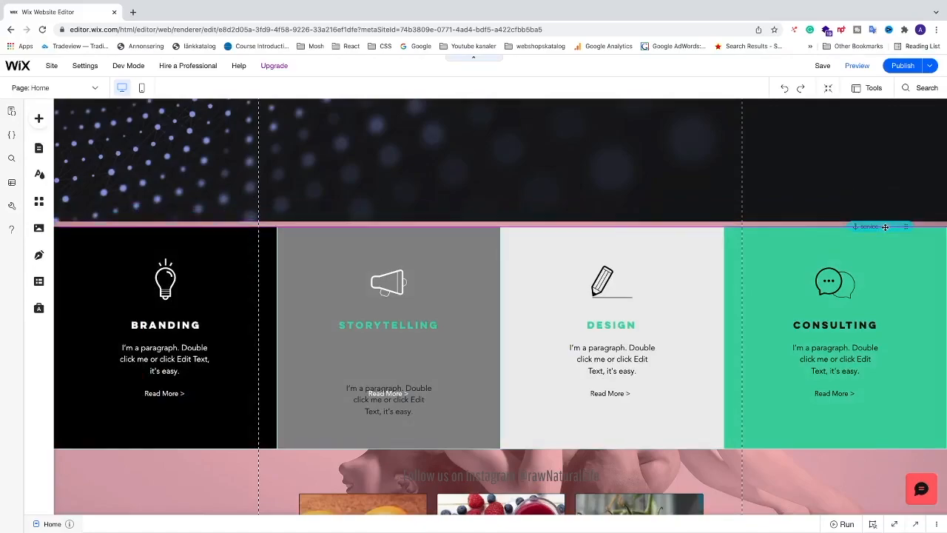
{"action": "left_click", "coordinate": [611, 283]}
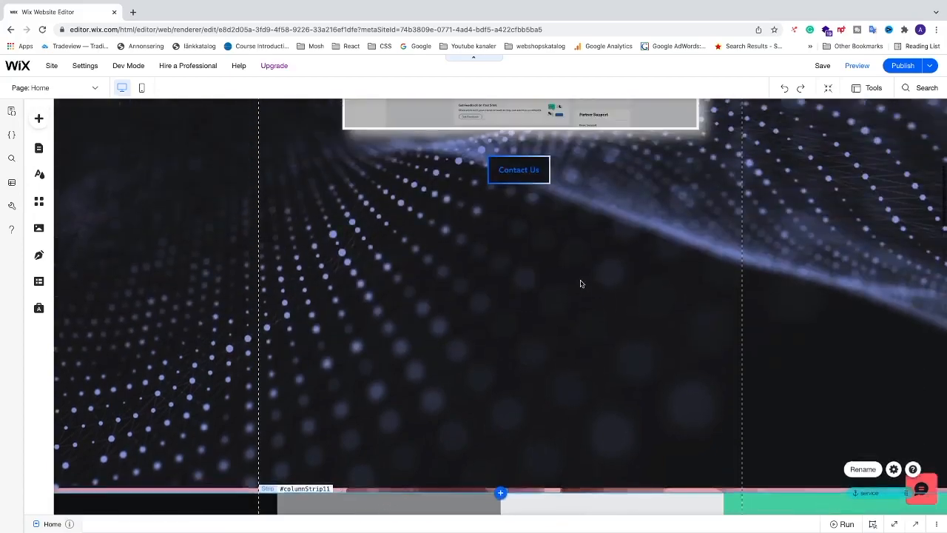
{"action": "scroll", "scroll_direction": "up", "scroll_amount": 3}
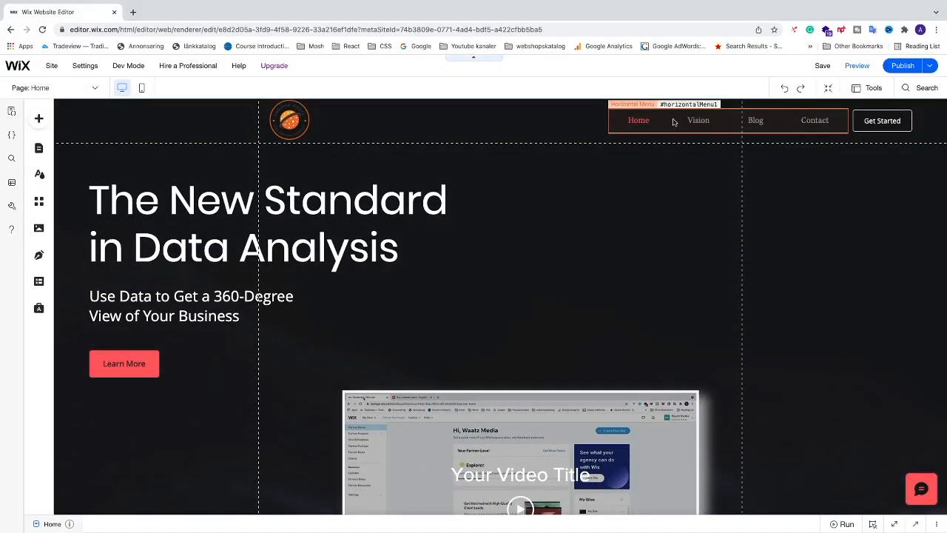
{"action": "scroll", "scroll_direction": "down", "scroll_amount": 3}
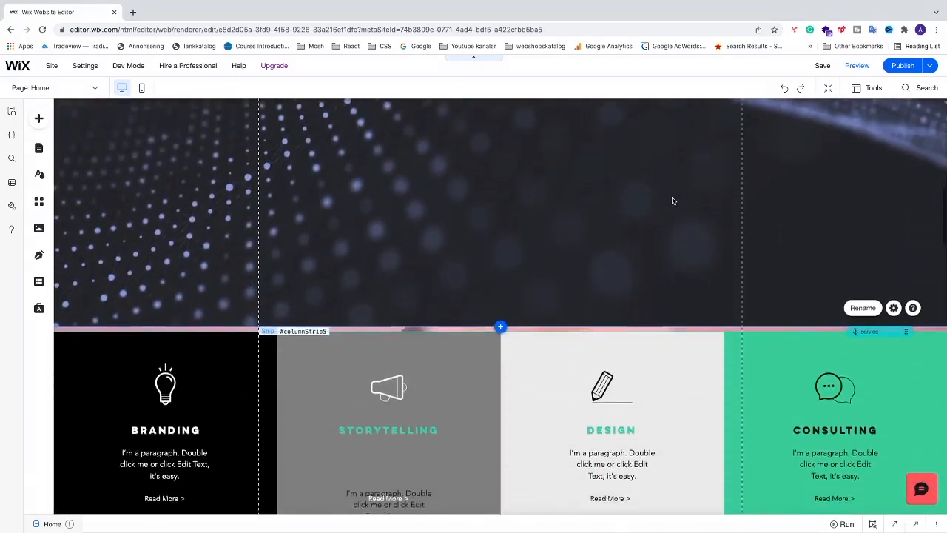
{"action": "scroll", "scroll_direction": "up", "scroll_amount": 3}
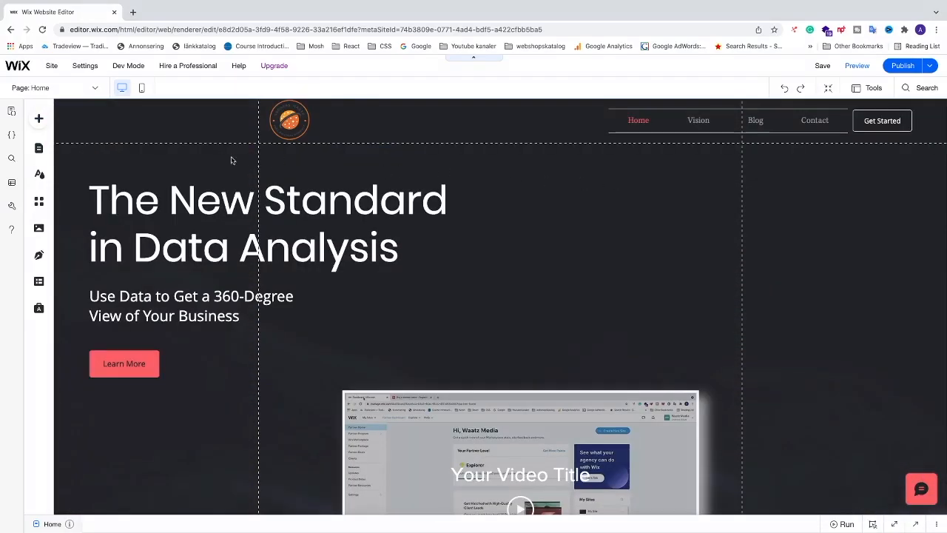
{"action": "mouse_move", "coordinate": [38, 148]}
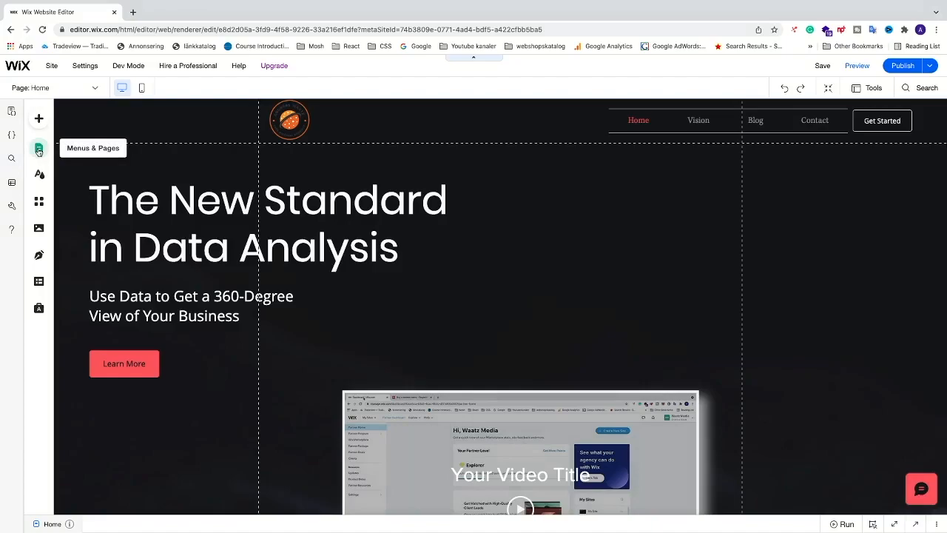
Add a menu link targeting the 'service' anchor on the Home (This) page
{"action": "left_click", "coordinate": [39, 150]}
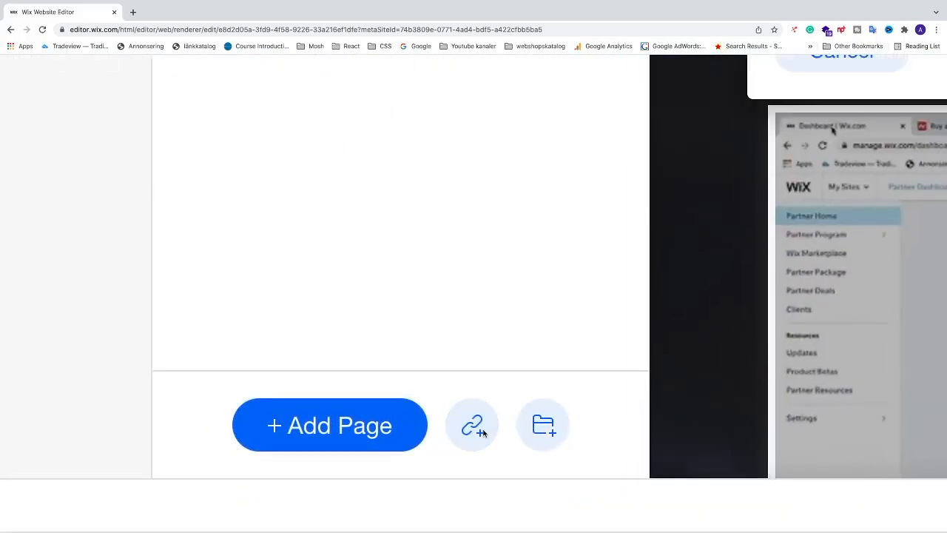
{"action": "left_click", "coordinate": [472, 424]}
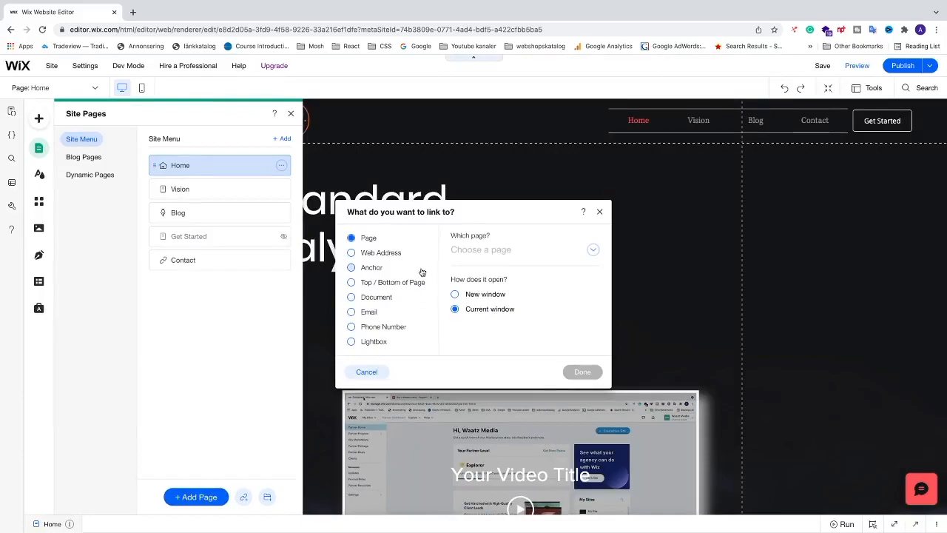
{"action": "mouse_move", "coordinate": [405, 260]}
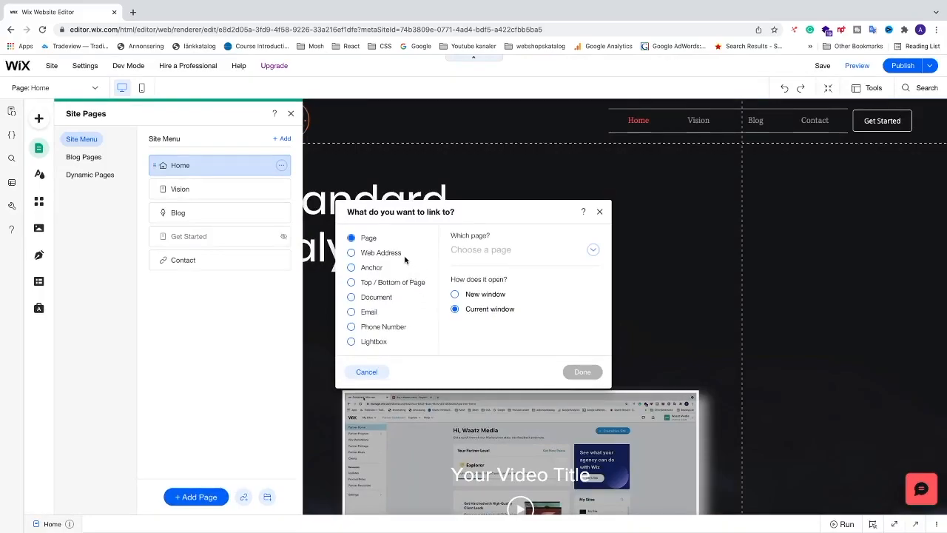
{"action": "left_click", "coordinate": [350, 267]}
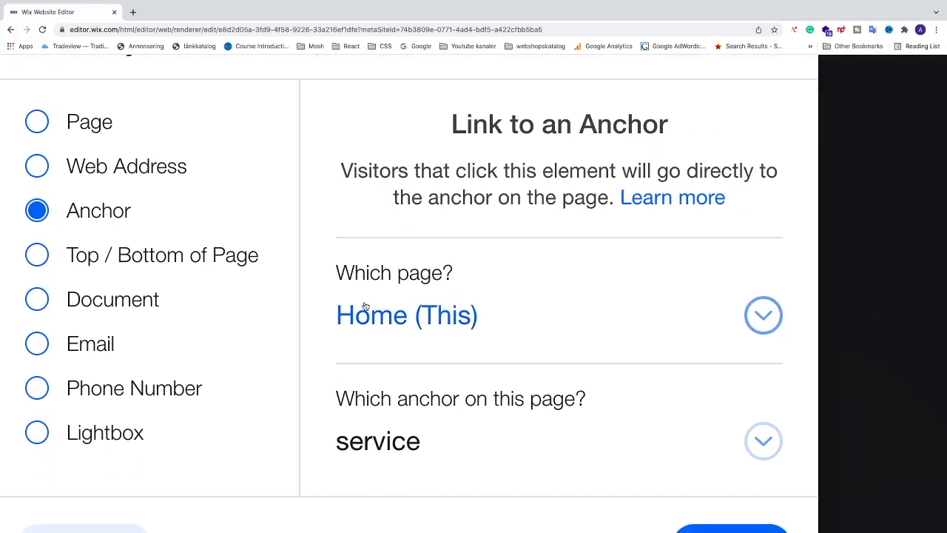
{"action": "mouse_move", "coordinate": [403, 314]}
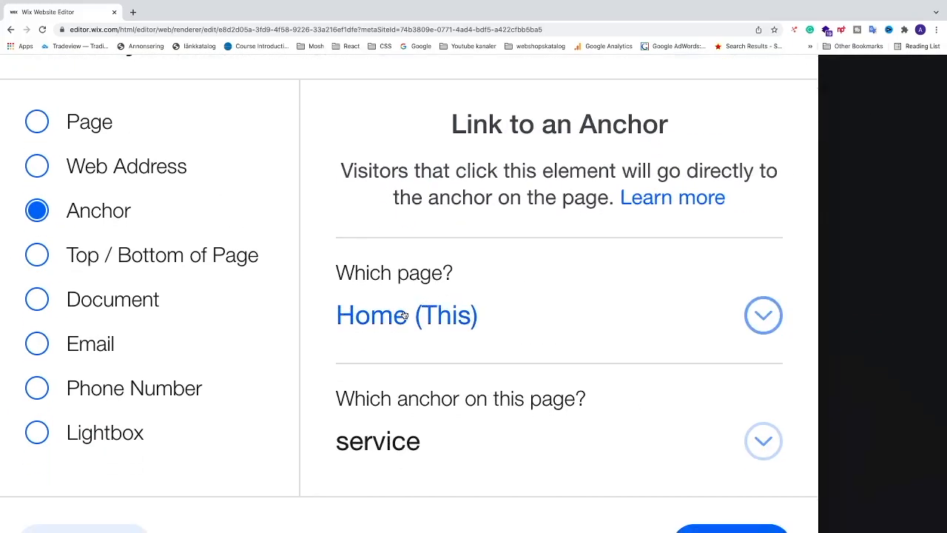
{"action": "scroll", "scroll_direction": "down", "scroll_amount": 3}
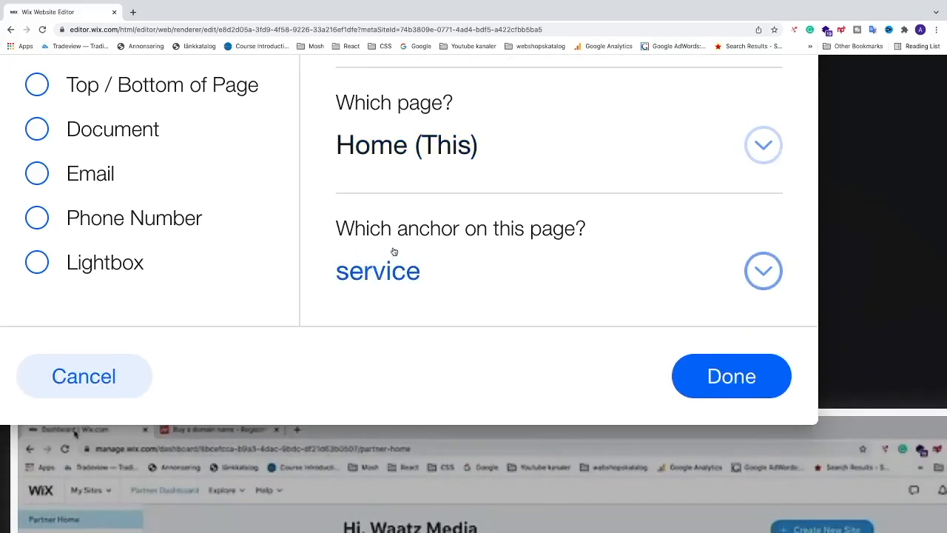
{"action": "left_click", "coordinate": [763, 270]}
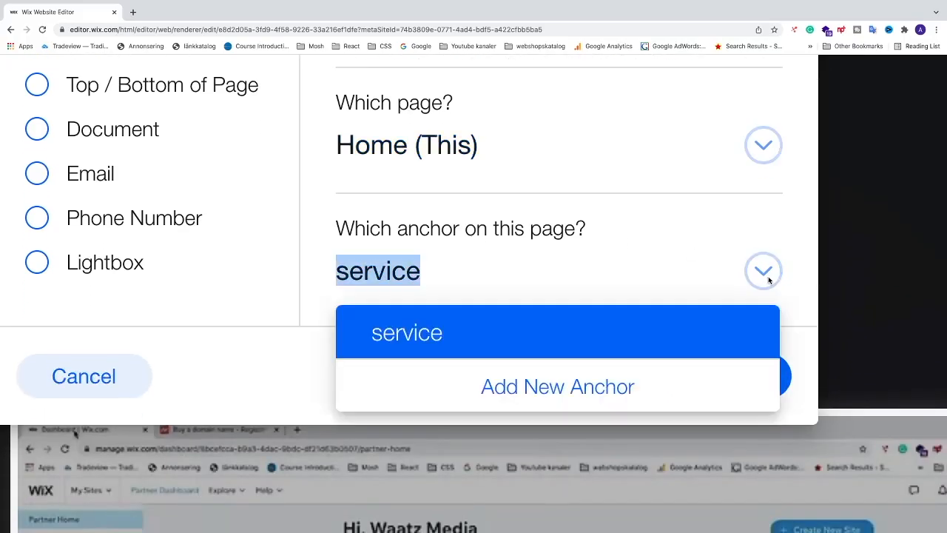
{"action": "left_click", "coordinate": [406, 333]}
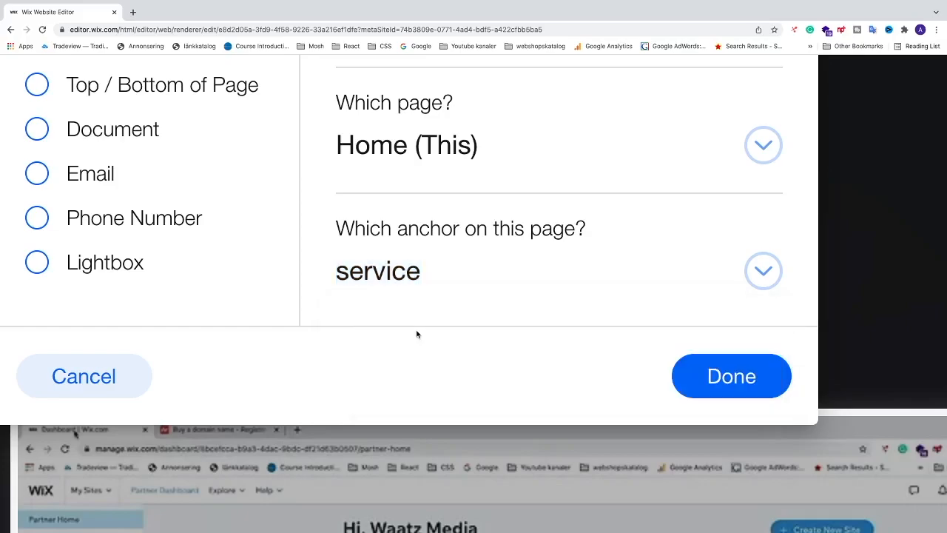
{"action": "mouse_move", "coordinate": [507, 333]}
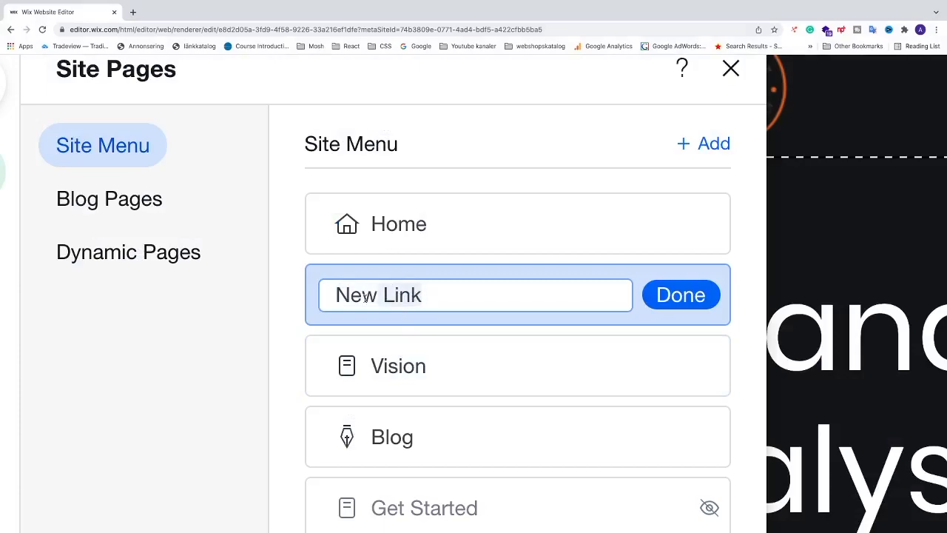
Rename 'New Link' to 'Services' and position it directly below Home in the menu
{"action": "type", "text": "Ser"}
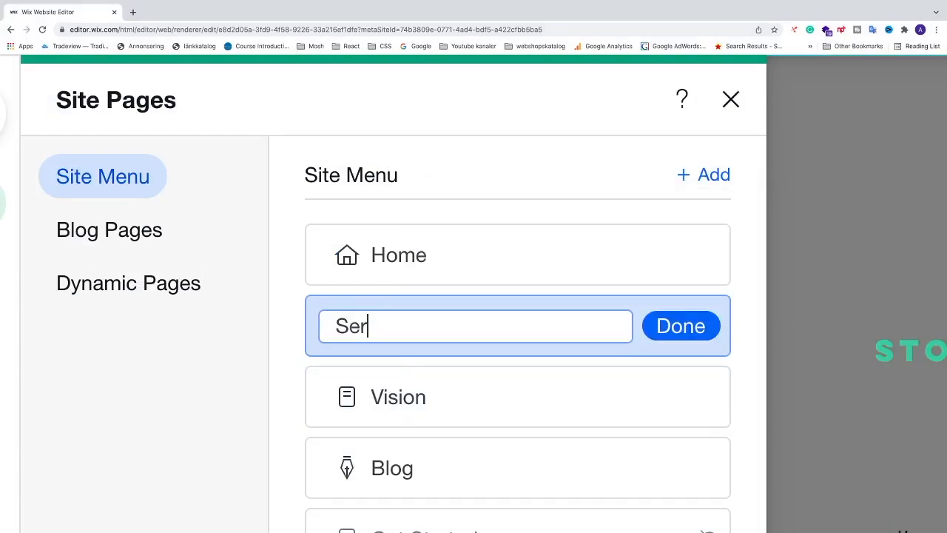
{"action": "type", "text": "vices"}
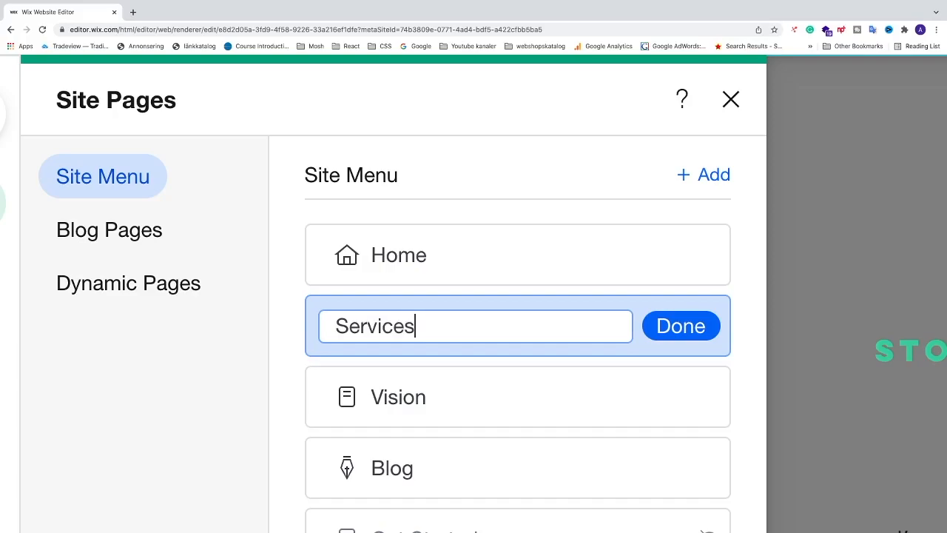
{"action": "left_click", "coordinate": [679, 326]}
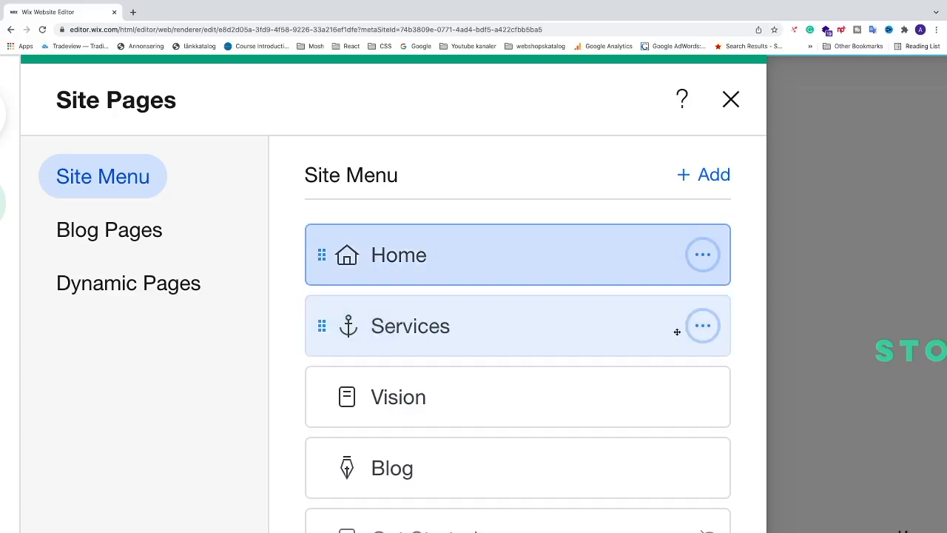
{"action": "left_click_drag", "start_coordinate": [322, 325], "coordinate": [322, 396]}
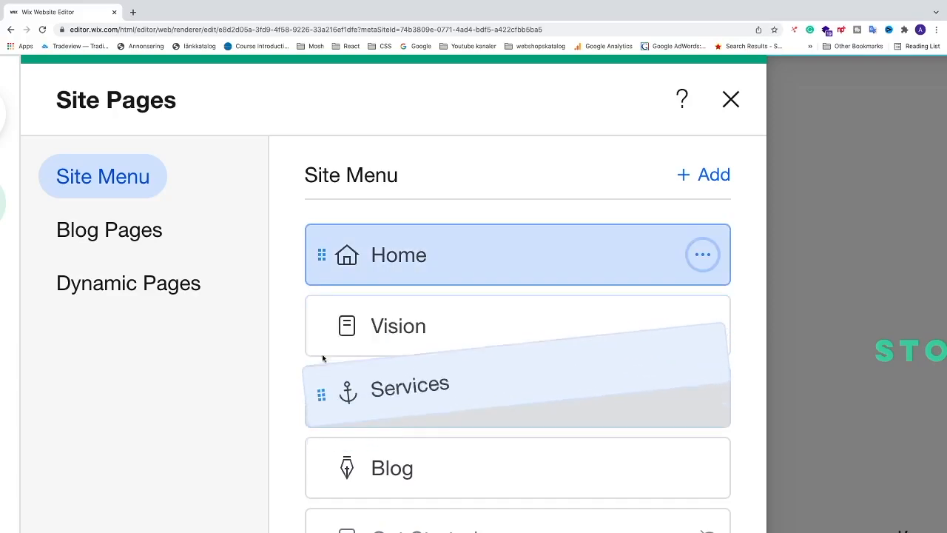
{"action": "left_click_drag", "start_coordinate": [348, 396], "coordinate": [347, 326]}
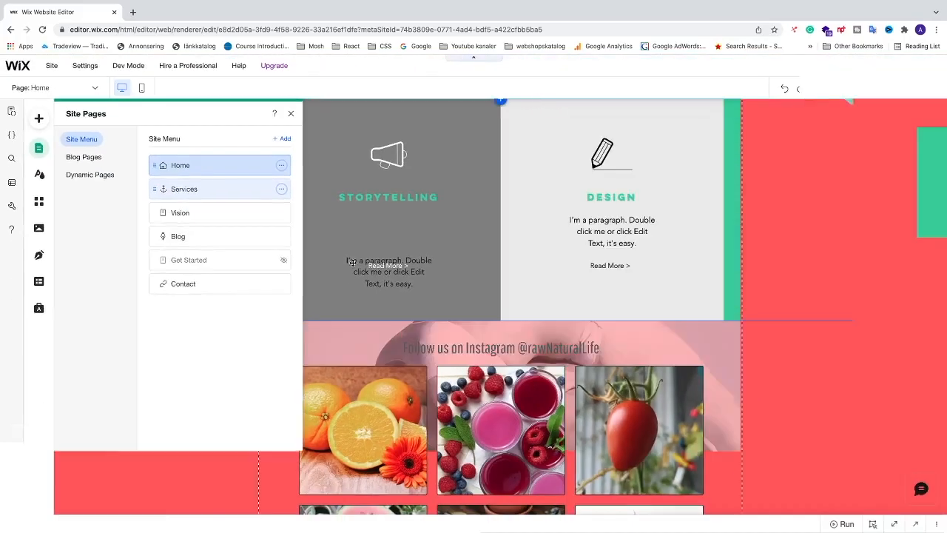
Close Site Pages, preview the site, and click Services to confirm it scrolls down
{"action": "left_click", "coordinate": [291, 113]}
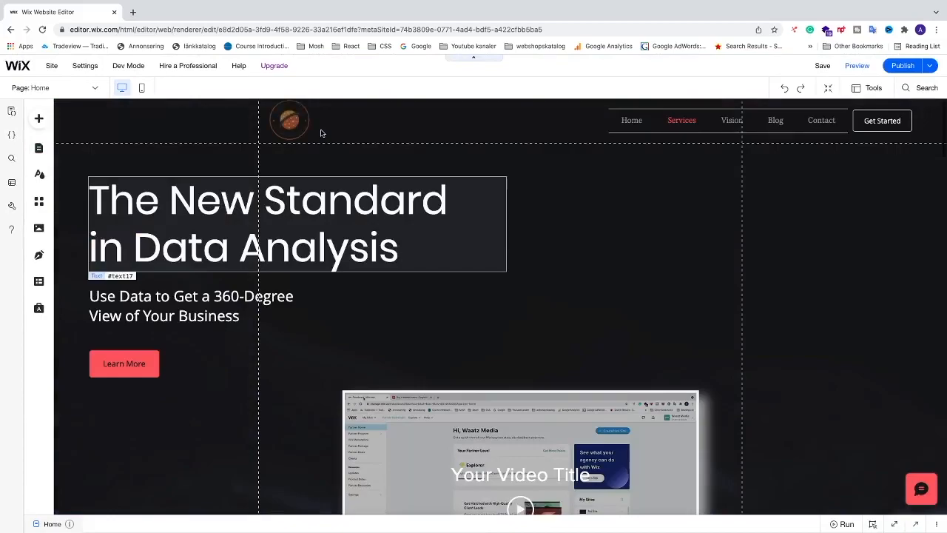
{"action": "left_click", "coordinate": [681, 119]}
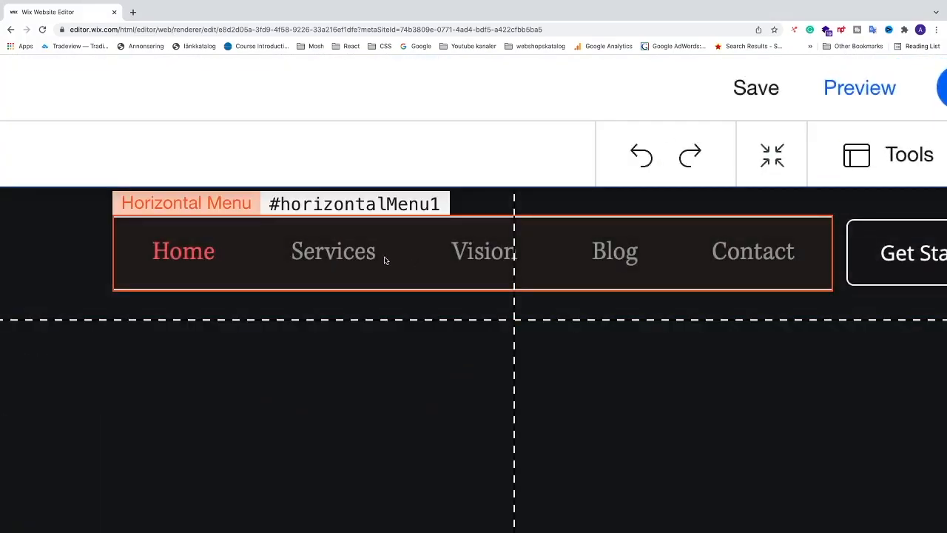
{"action": "left_click", "coordinate": [859, 87]}
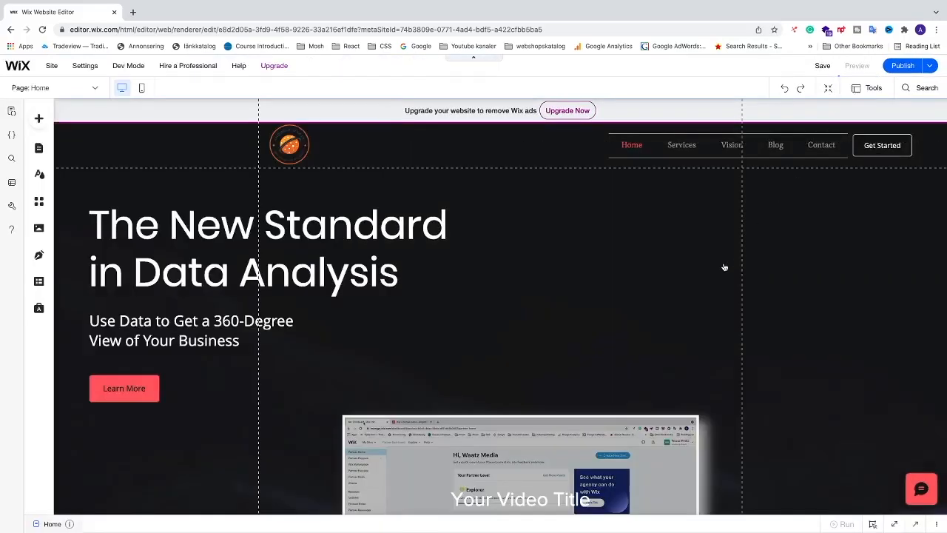
{"action": "left_click", "coordinate": [856, 65]}
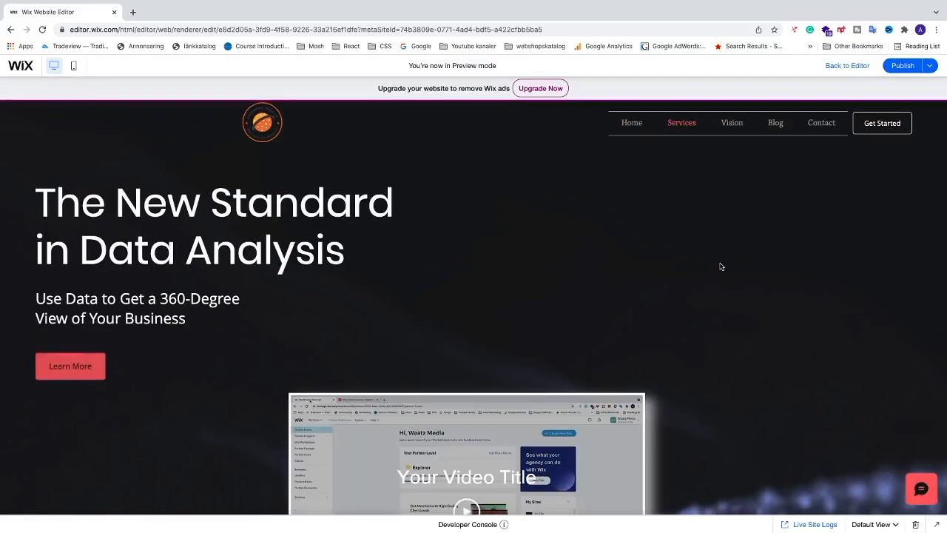
{"action": "scroll", "scroll_direction": "down", "scroll_amount": 3}
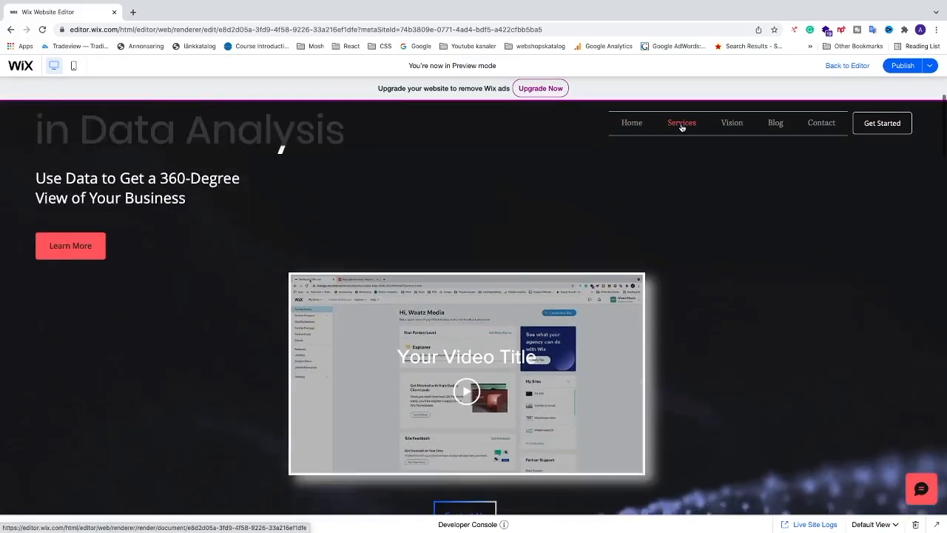